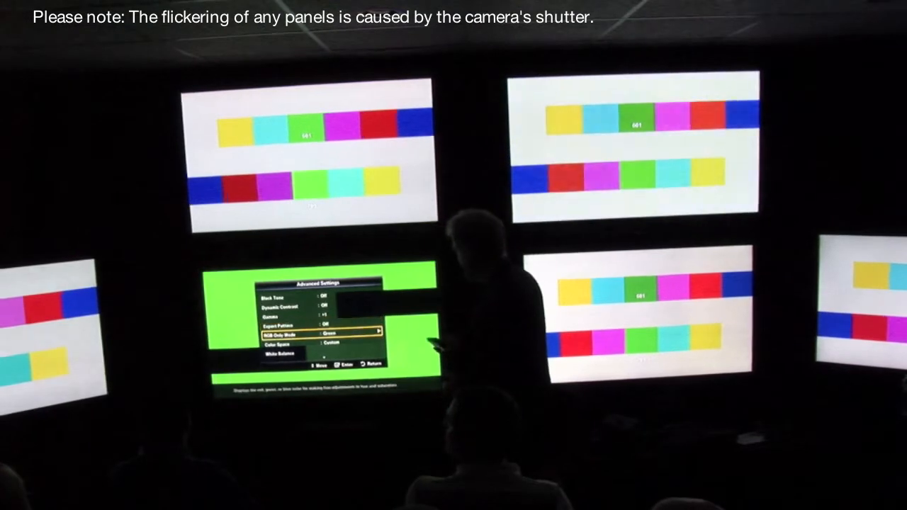
{"action": "left_click", "coordinate": [318, 331]}
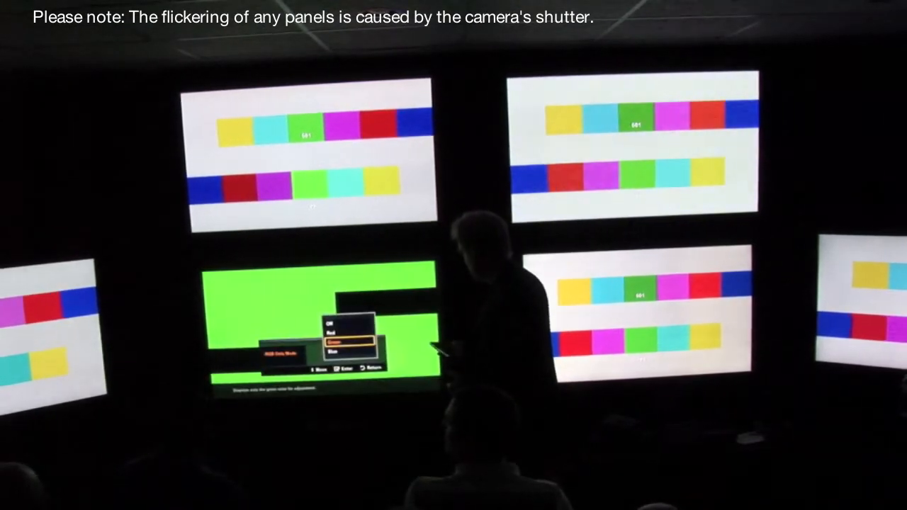